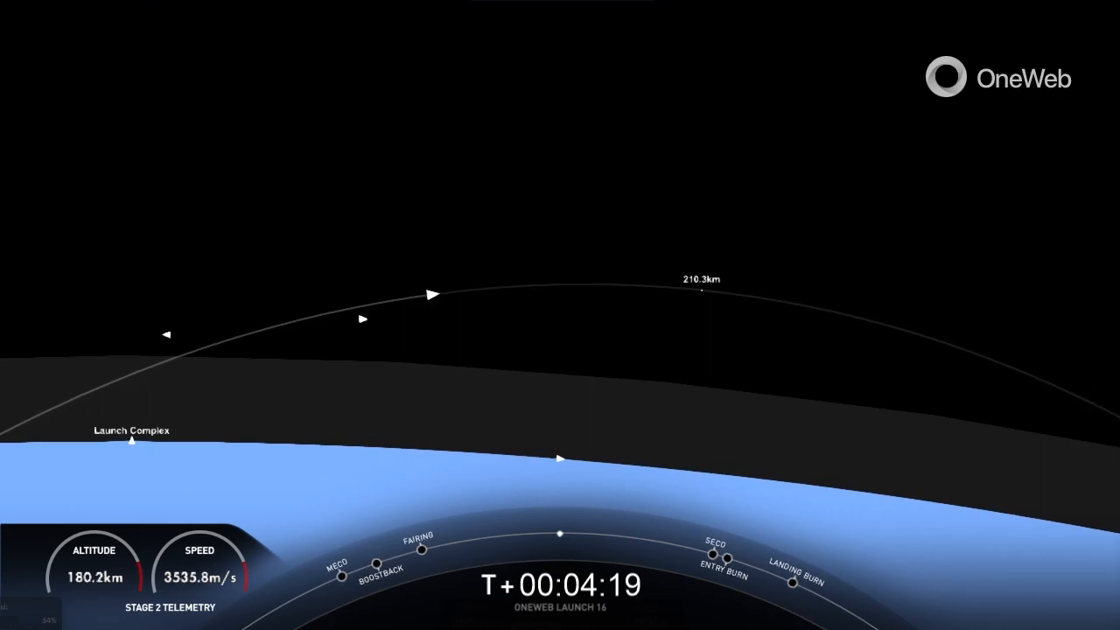
Step: Inspect the second stage's coast arc above 180 km over the launch complex in map view
right_click(168, 334)
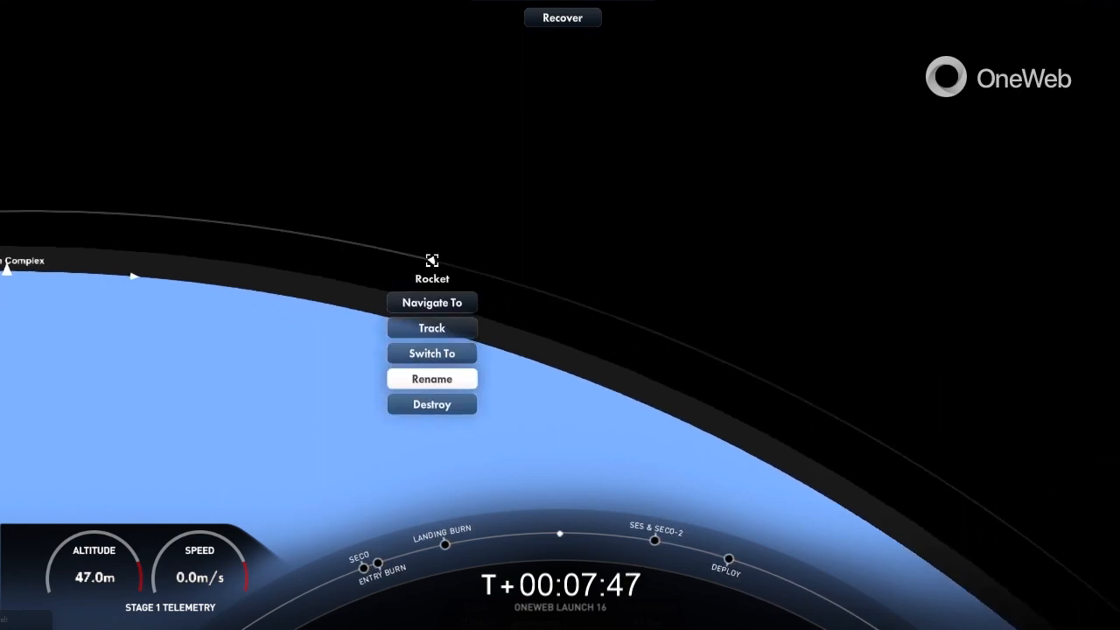
Step: Refocus the map view on the second stage, now at 259.7 km and 7,756 m/s
left_click(430, 354)
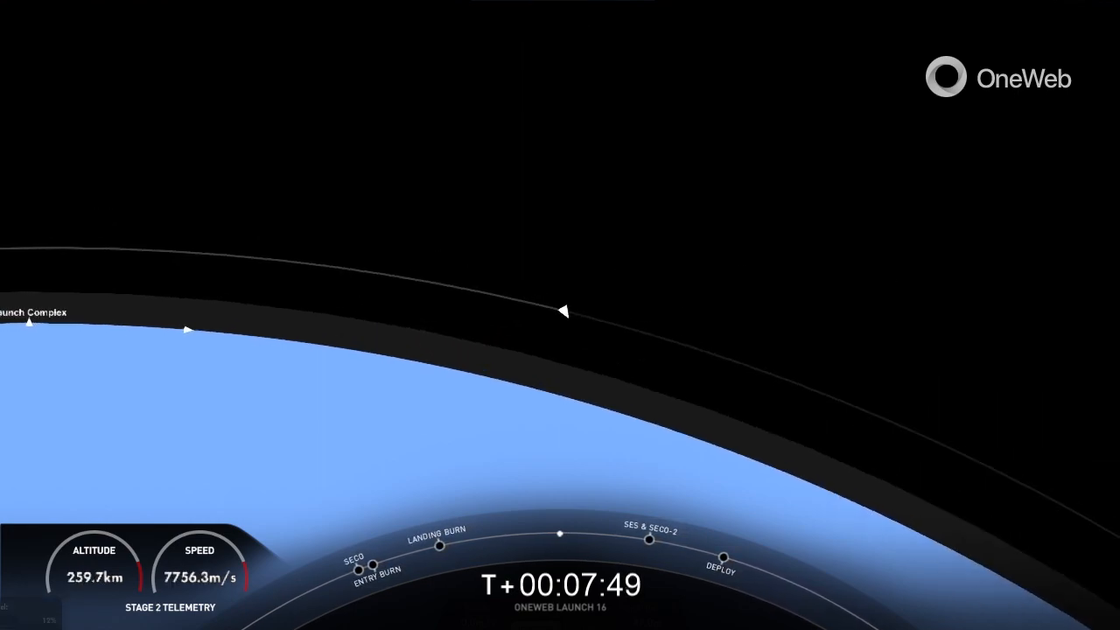